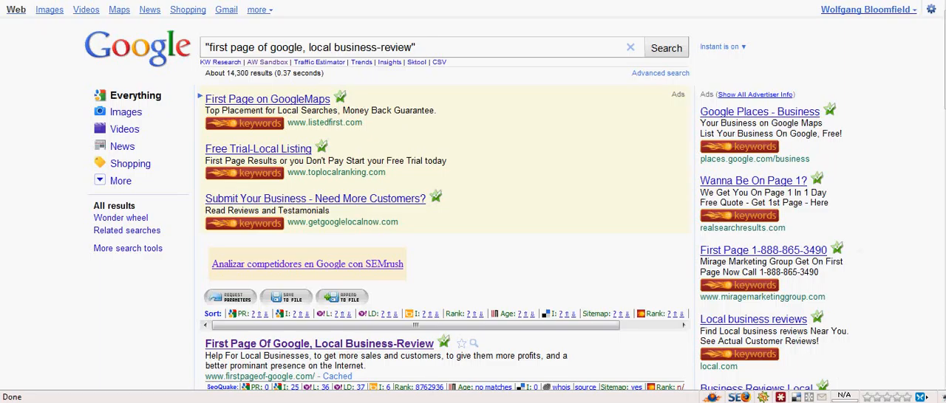
{"action": "mouse_move", "coordinate": [536, 108]}
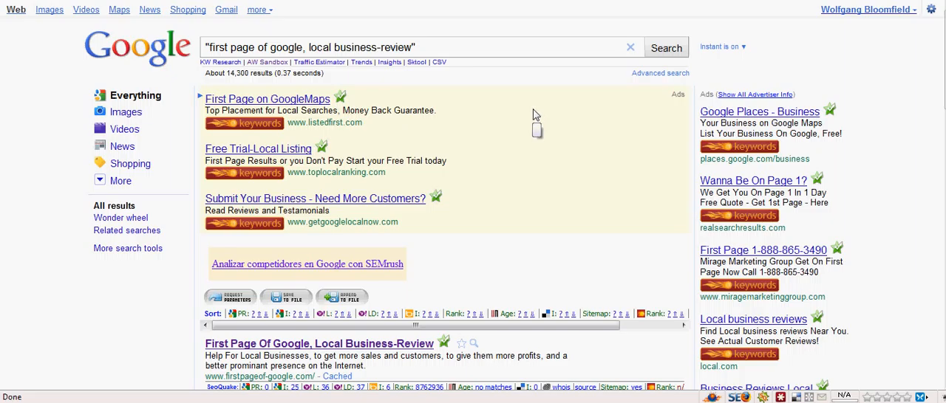
{"action": "mouse_move", "coordinate": [848, 154]}
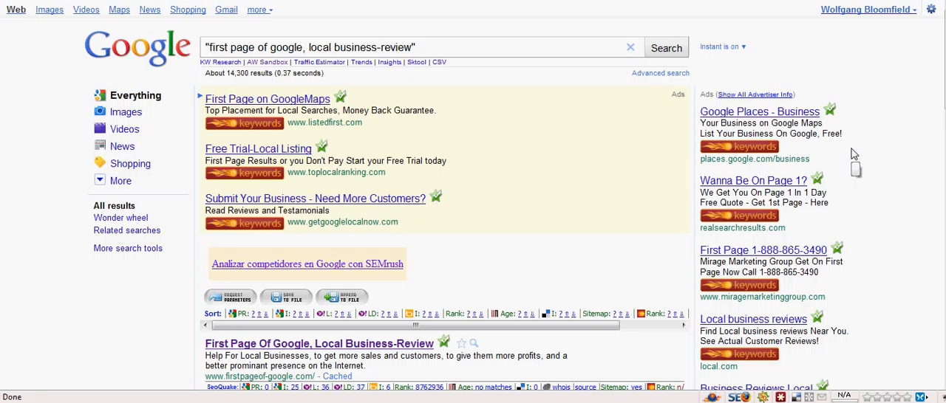
Step: Scroll past the firstpageof-google.com results to the feedagg.com listing of the same phrase
{"action": "scroll", "scroll_direction": "down", "scroll_amount": 3}
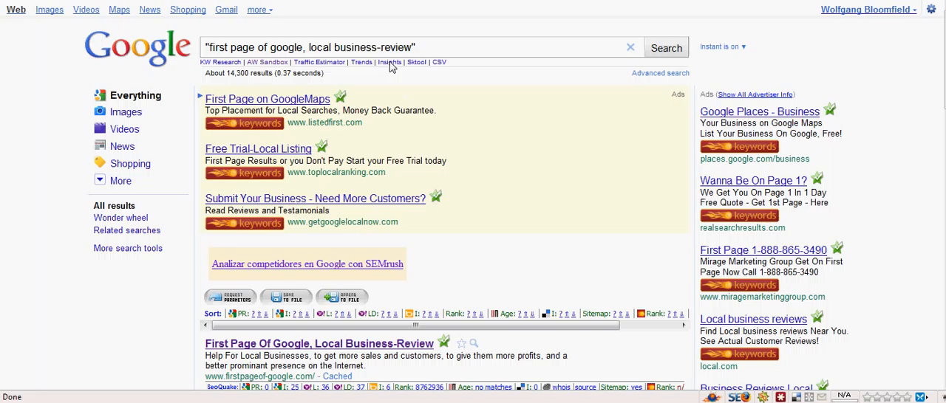
{"action": "mouse_move", "coordinate": [494, 101]}
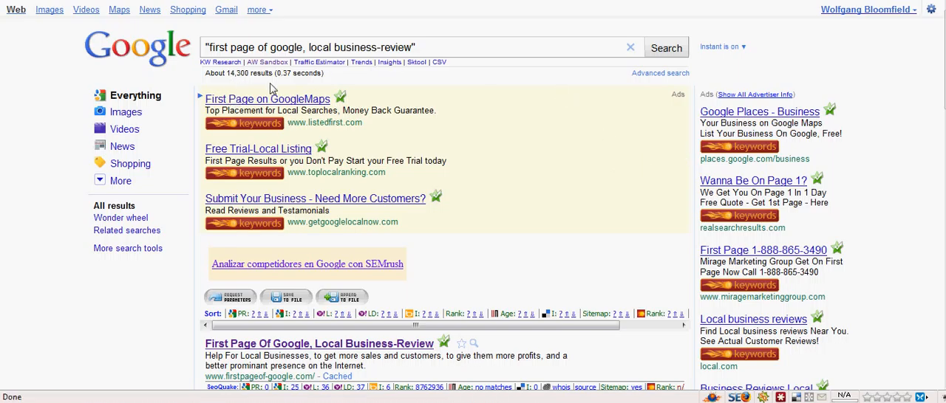
{"action": "scroll", "scroll_direction": "down", "scroll_amount": 3}
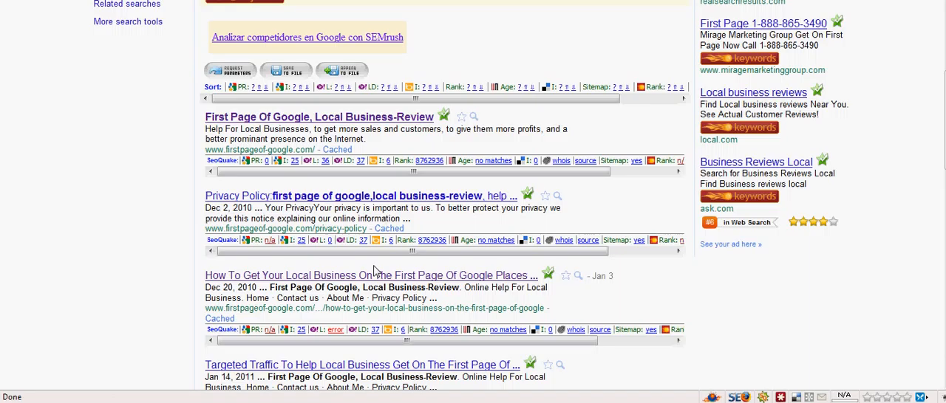
{"action": "scroll", "scroll_direction": "down", "scroll_amount": 3}
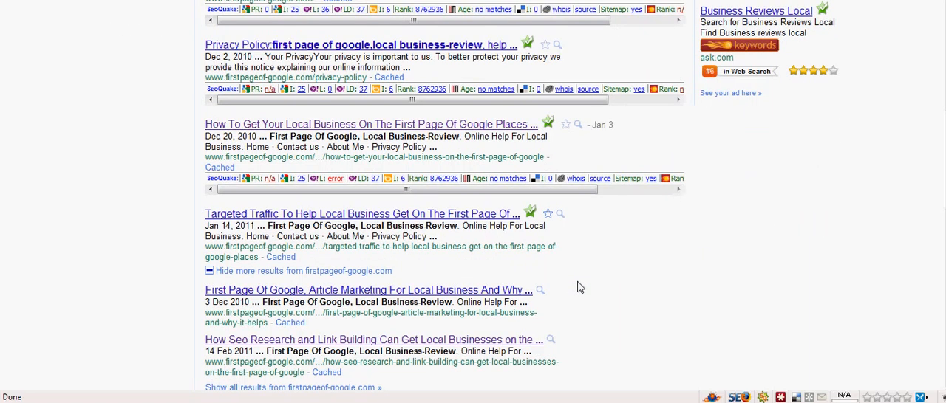
{"action": "mouse_move", "coordinate": [601, 279]}
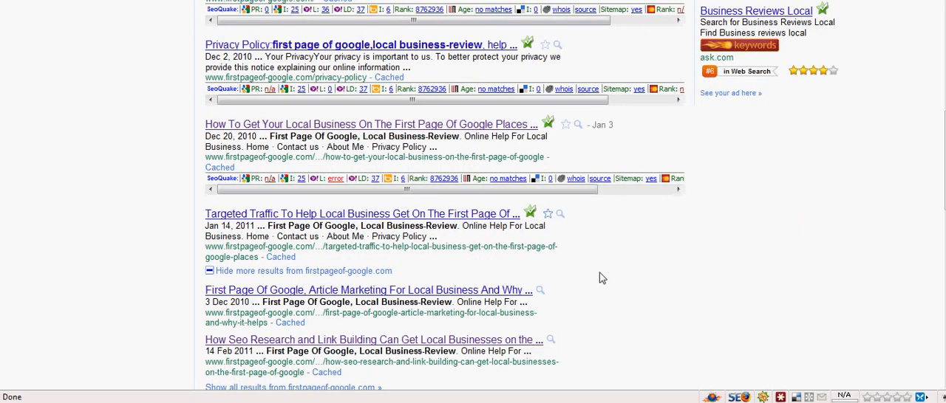
{"action": "mouse_move", "coordinate": [464, 286]}
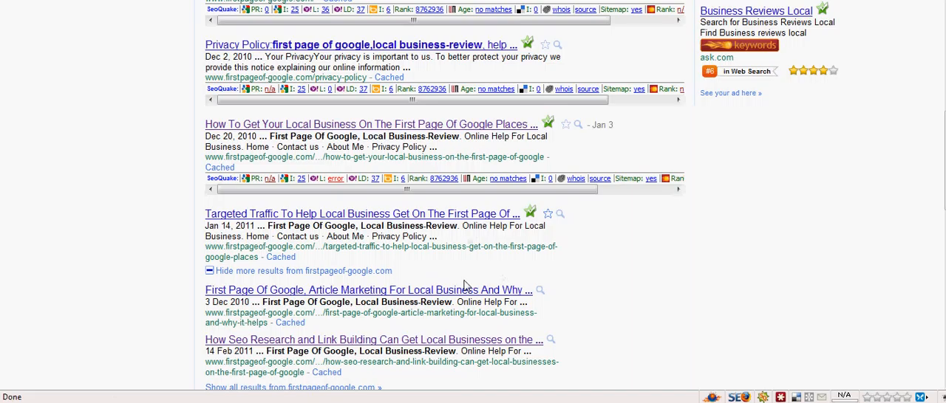
{"action": "mouse_move", "coordinate": [373, 296]}
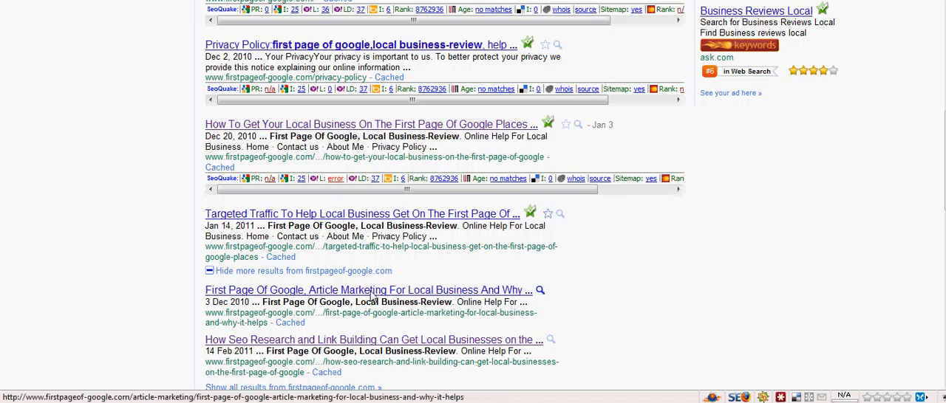
{"action": "scroll", "scroll_direction": "down", "scroll_amount": 3}
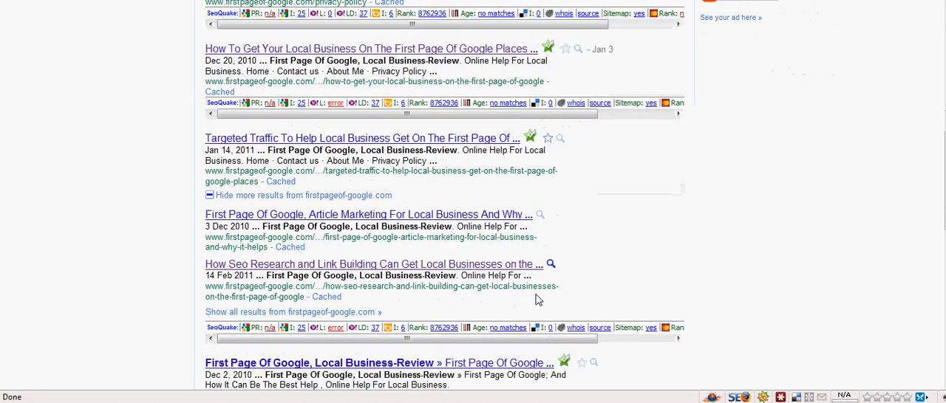
{"action": "mouse_move", "coordinate": [656, 292]}
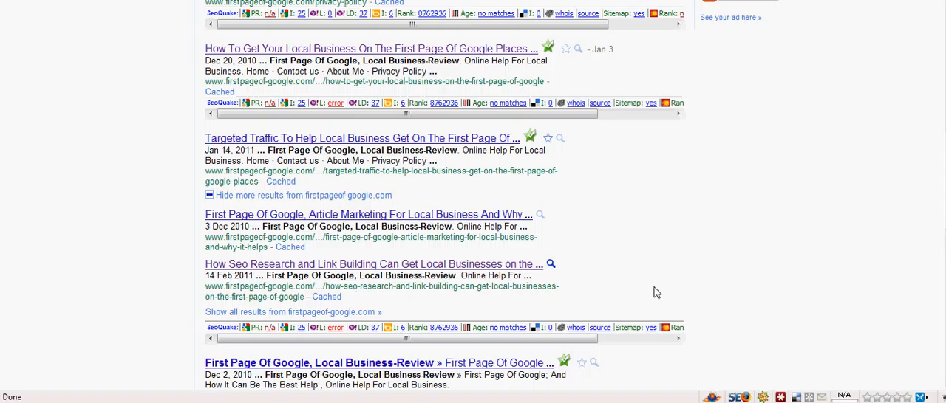
{"action": "scroll", "scroll_direction": "down", "scroll_amount": 3}
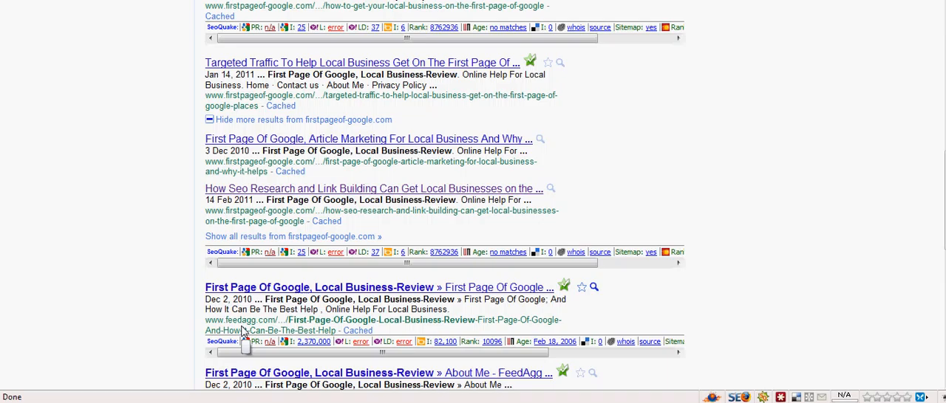
{"action": "mouse_move", "coordinate": [266, 330]}
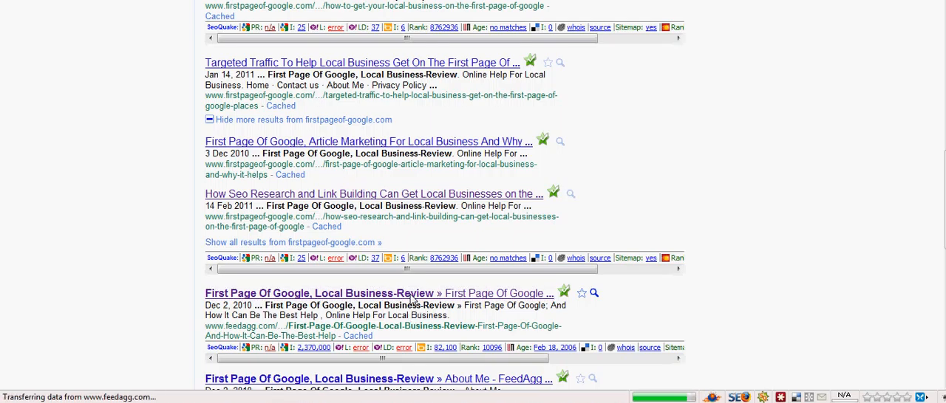
Step: Open the FeedAgg result and view its summary, excerpt, tags and Feed Details
{"action": "left_click", "coordinate": [367, 293]}
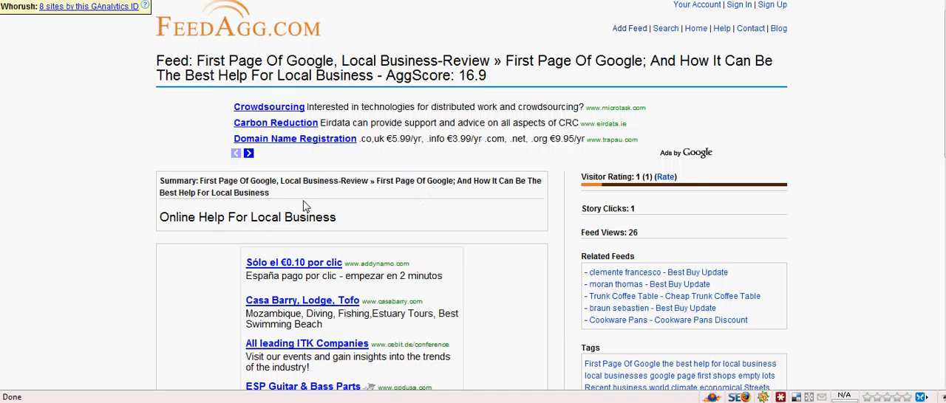
{"action": "scroll", "scroll_direction": "down", "scroll_amount": 3}
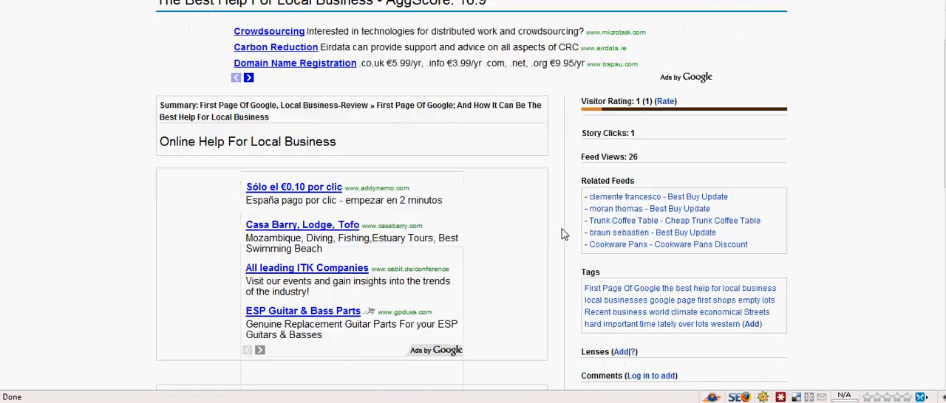
{"action": "scroll", "scroll_direction": "down", "scroll_amount": 3}
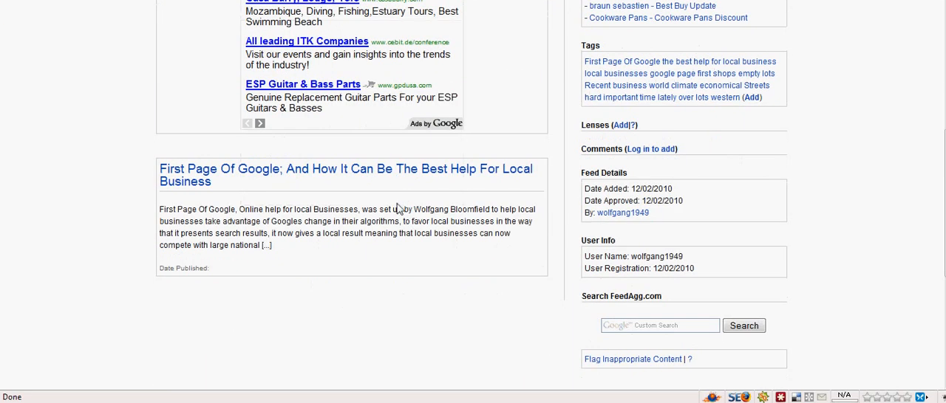
{"action": "scroll", "scroll_direction": "down", "scroll_amount": 3}
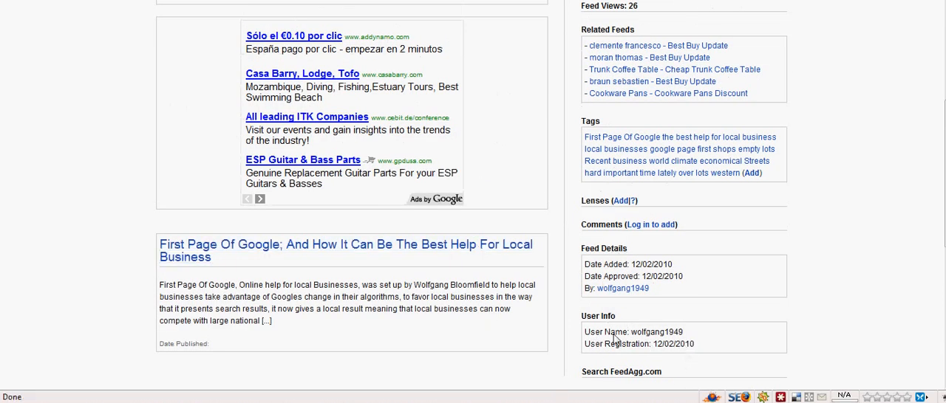
{"action": "mouse_move", "coordinate": [672, 345]}
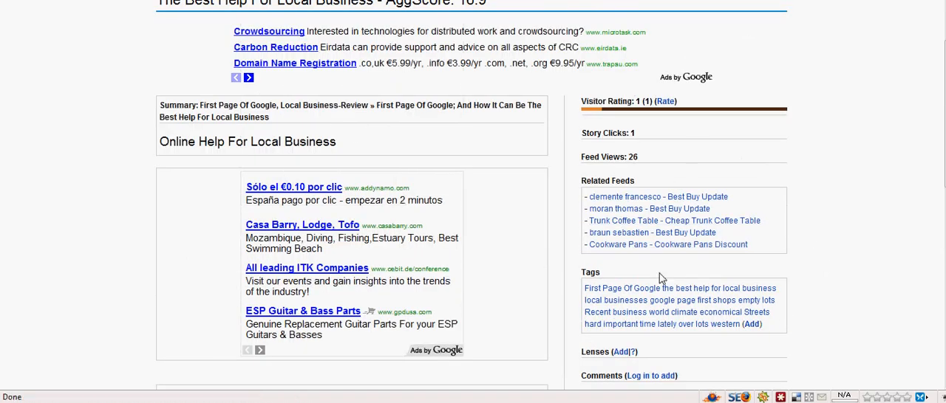
{"action": "mouse_move", "coordinate": [622, 288]}
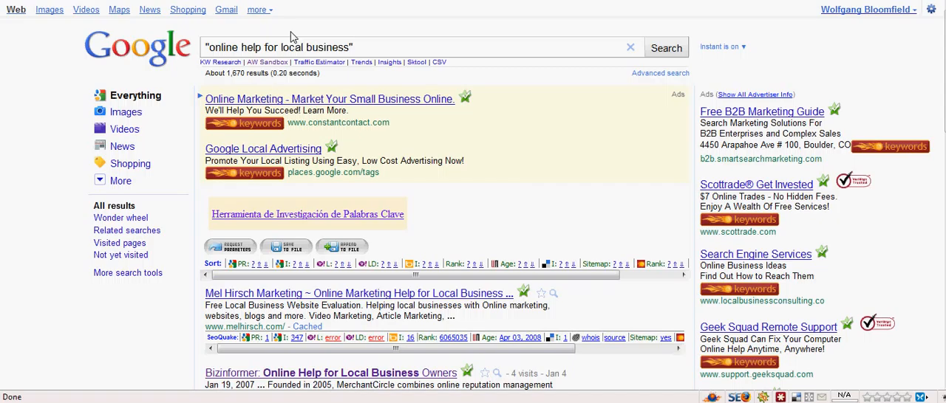
{"action": "mouse_move", "coordinate": [525, 154]}
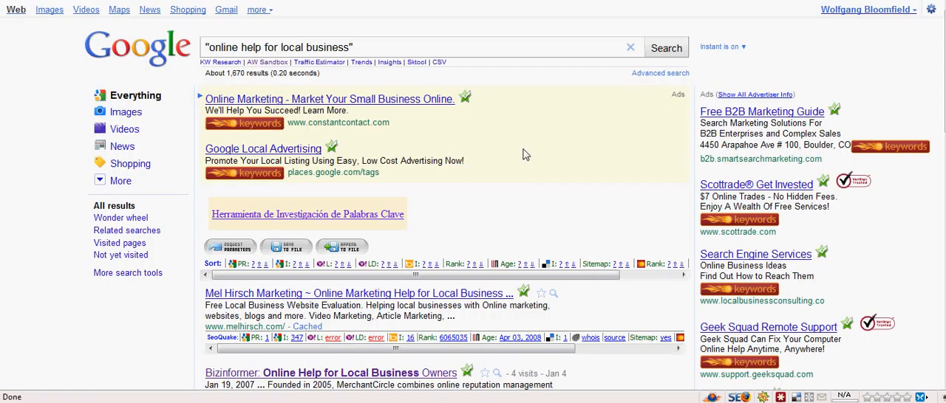
Step: Scroll the "online help for local business" results down to the Channels.com Web Video Shows listing
{"action": "scroll", "scroll_direction": "down", "scroll_amount": 3}
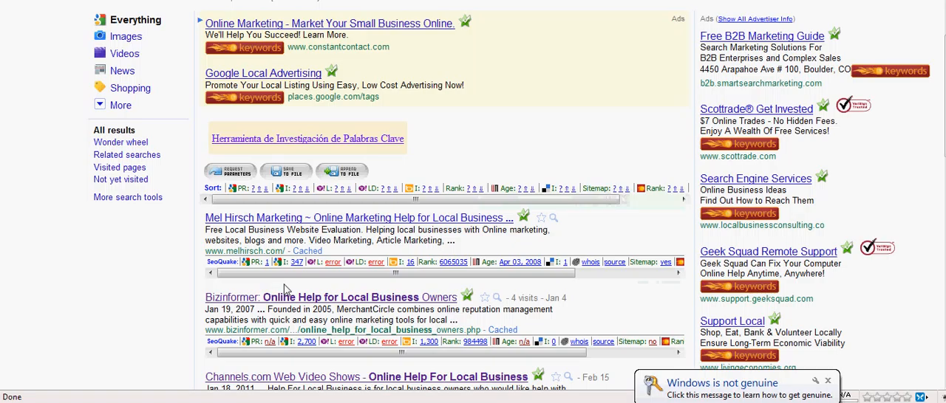
{"action": "scroll", "scroll_direction": "down", "scroll_amount": 3}
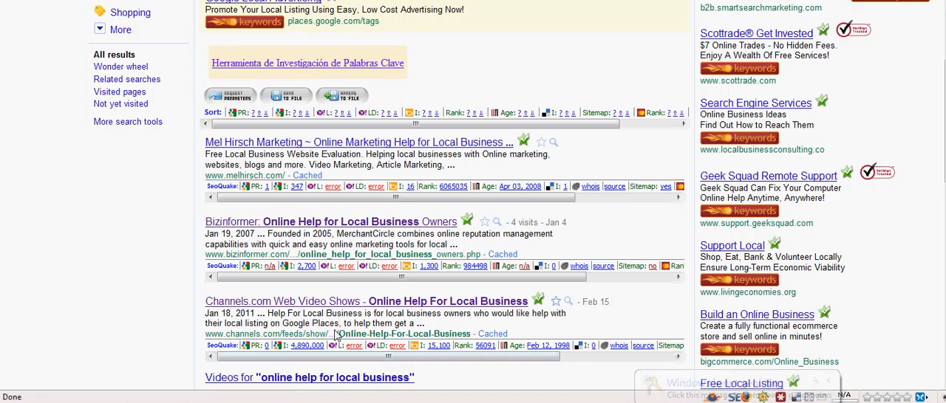
{"action": "mouse_move", "coordinate": [331, 311]}
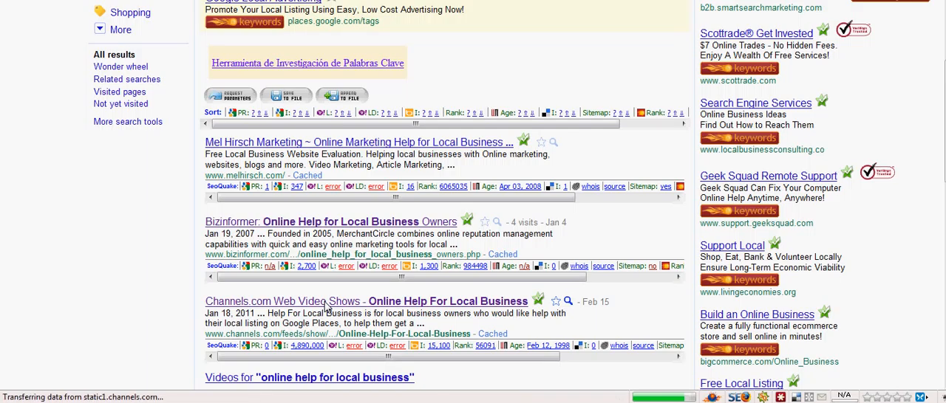
Step: Open the Channels.com "Online Help For Local Business" show page with its two episodes
{"action": "left_click", "coordinate": [365, 302]}
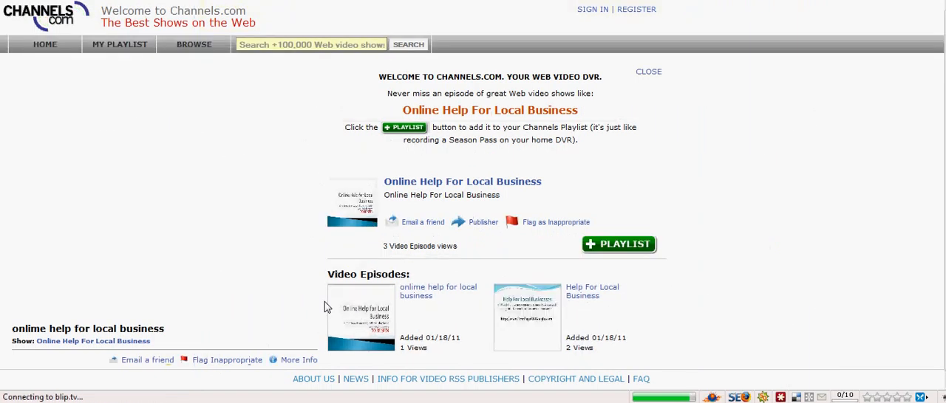
{"action": "mouse_move", "coordinate": [361, 318]}
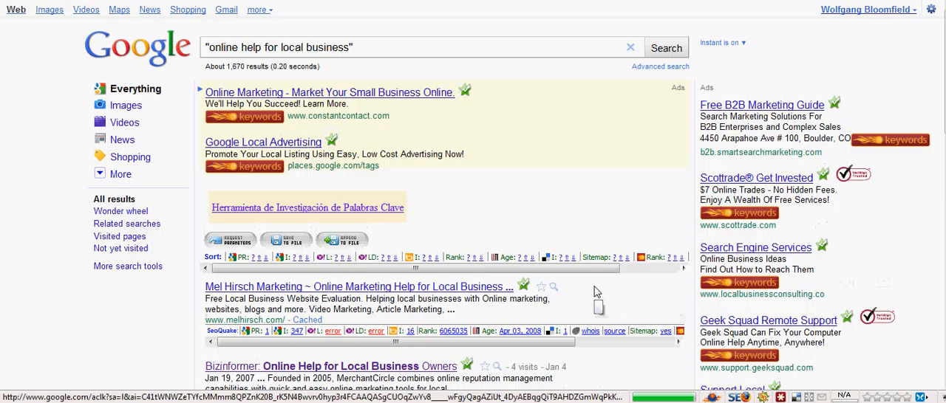
Step: Scroll past the video results and open the First Page Of Google, Local Business-Review listing
{"action": "scroll", "scroll_direction": "down", "scroll_amount": 3}
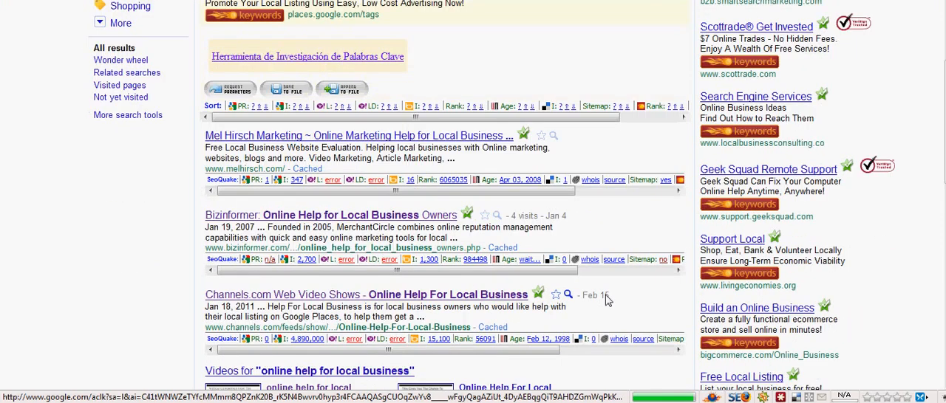
{"action": "scroll", "scroll_direction": "down", "scroll_amount": 3}
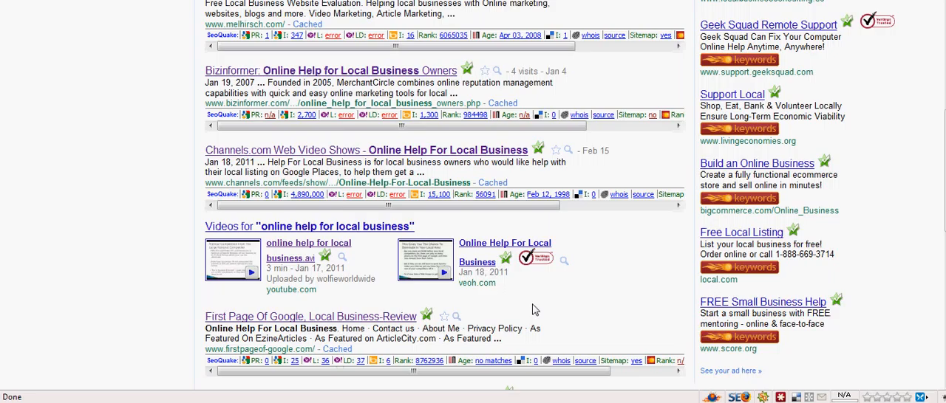
{"action": "scroll", "scroll_direction": "down", "scroll_amount": 3}
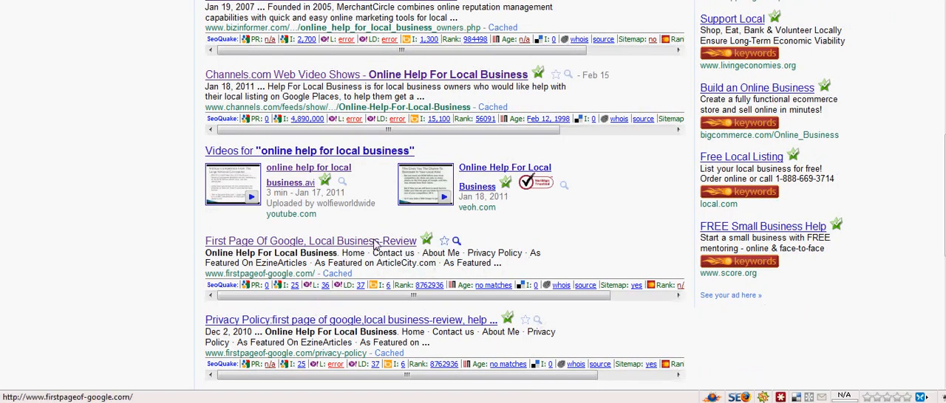
{"action": "left_click", "coordinate": [310, 241]}
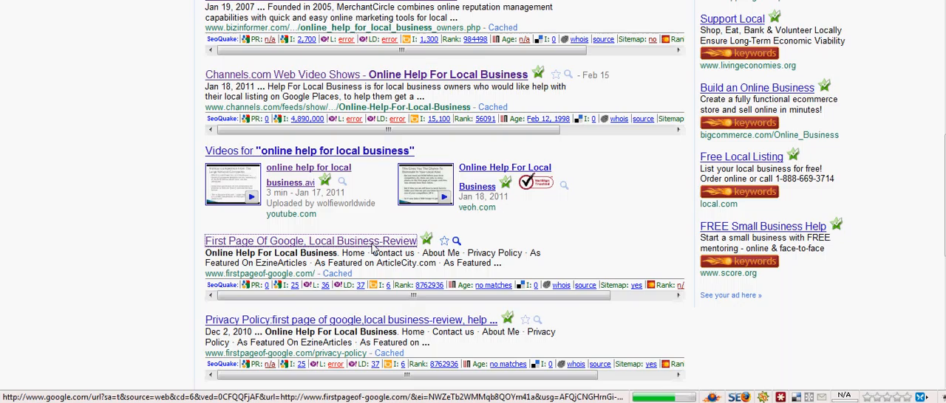
Step: Skim the site's local business help article, then follow its Work First link
{"action": "left_click", "coordinate": [310, 240]}
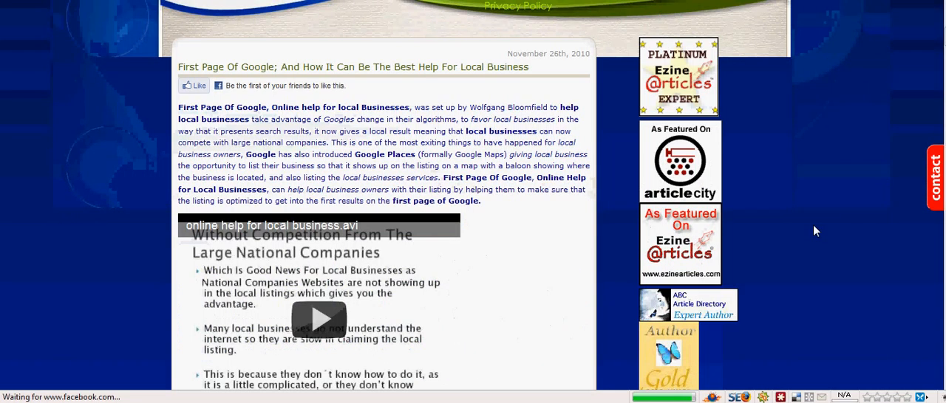
{"action": "scroll", "scroll_direction": "down", "scroll_amount": 3}
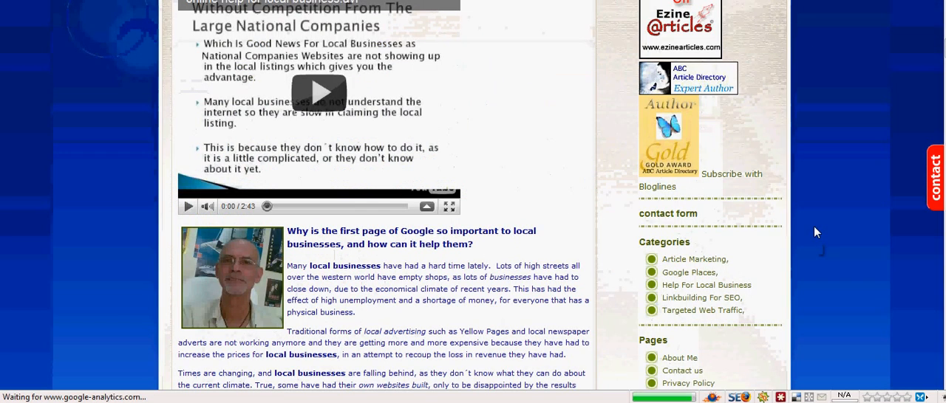
{"action": "scroll", "scroll_direction": "up", "scroll_amount": 3}
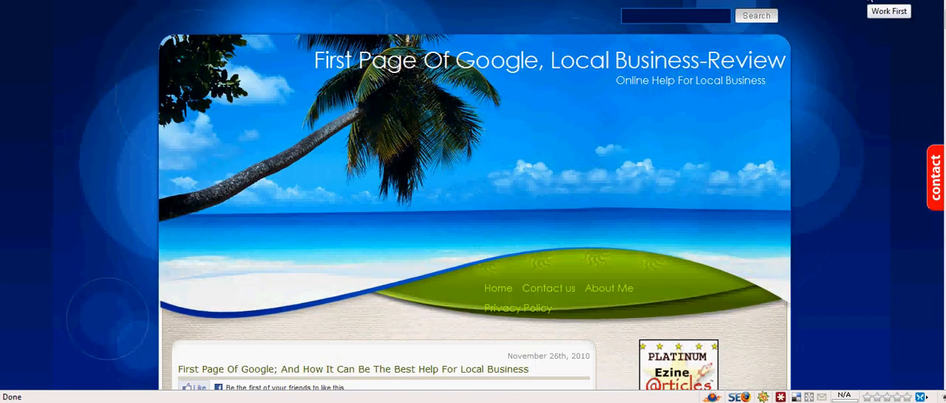
{"action": "left_click", "coordinate": [889, 11]}
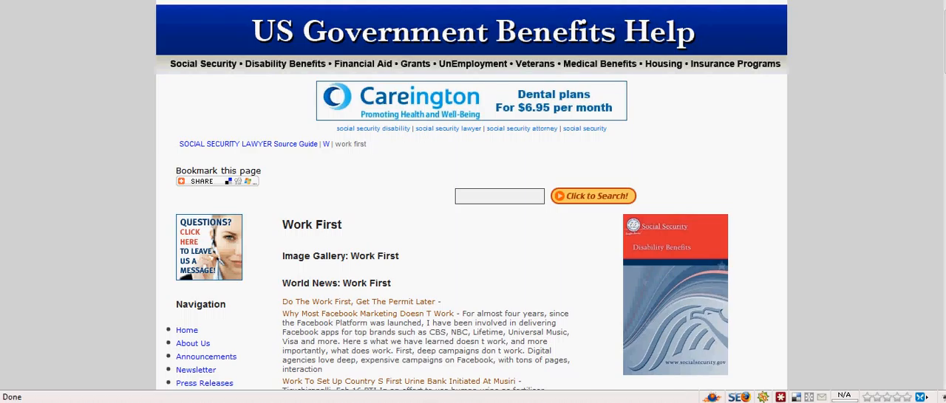
{"action": "mouse_move", "coordinate": [419, 245]}
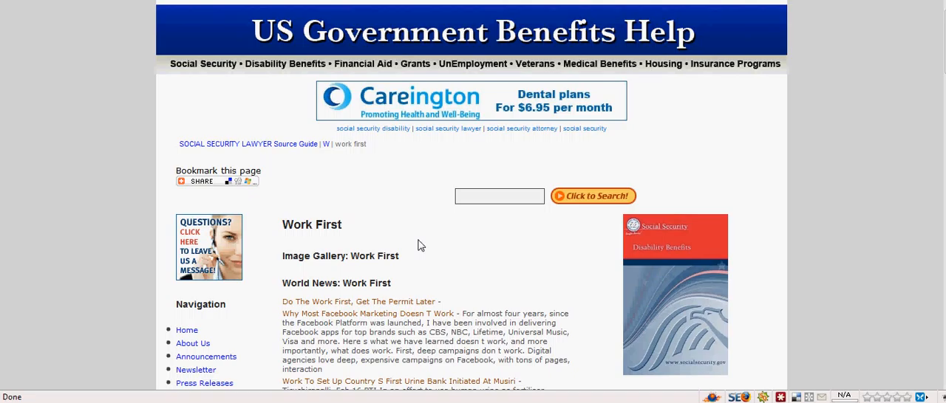
{"action": "mouse_move", "coordinate": [483, 245]}
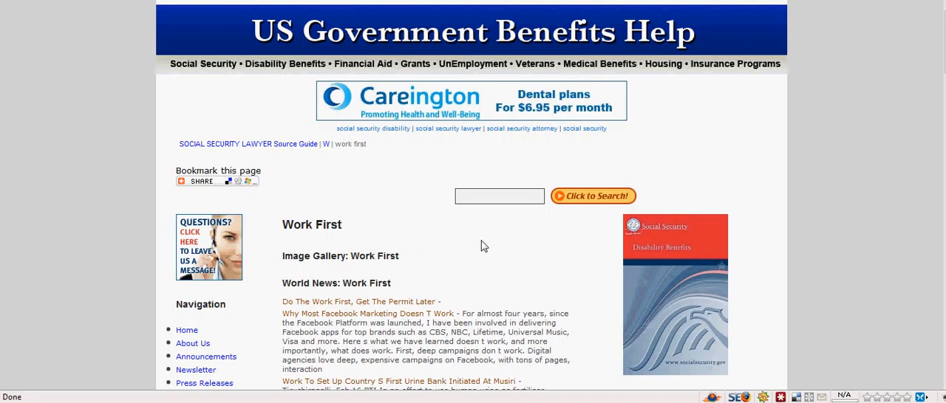
Step: Scroll the Work First page down to Popular Bookmarks showing the First Page of Google entry
{"action": "scroll", "scroll_direction": "down", "scroll_amount": 3}
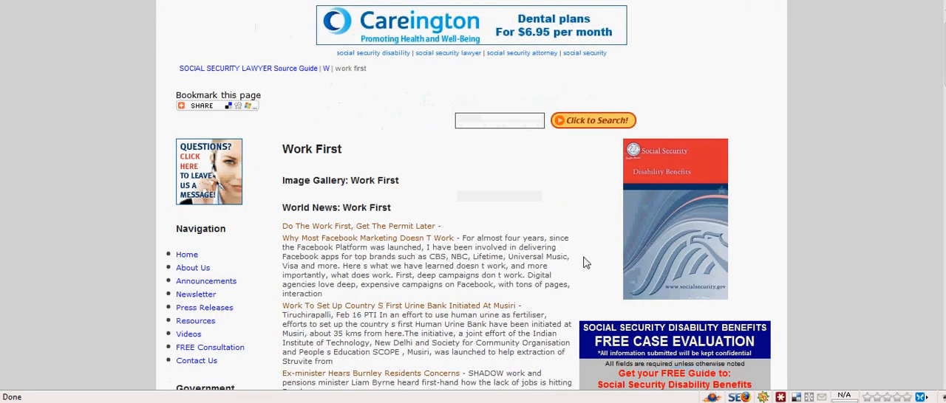
{"action": "scroll", "scroll_direction": "down", "scroll_amount": 3}
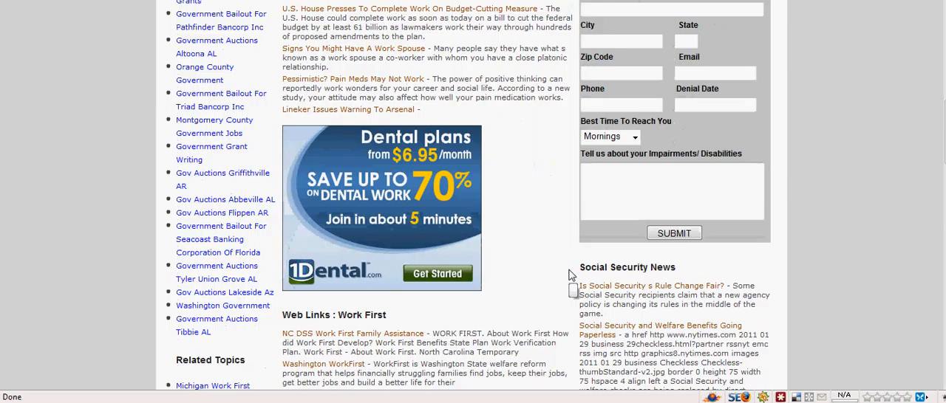
{"action": "scroll", "scroll_direction": "down", "scroll_amount": 3}
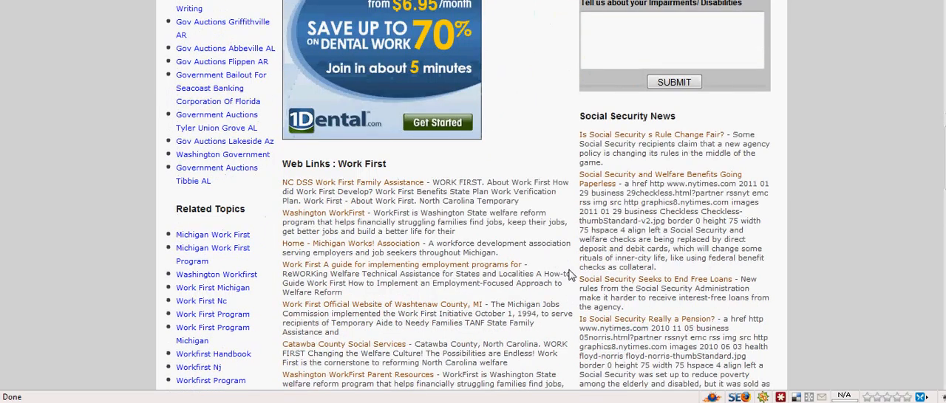
{"action": "scroll", "scroll_direction": "down", "scroll_amount": 3}
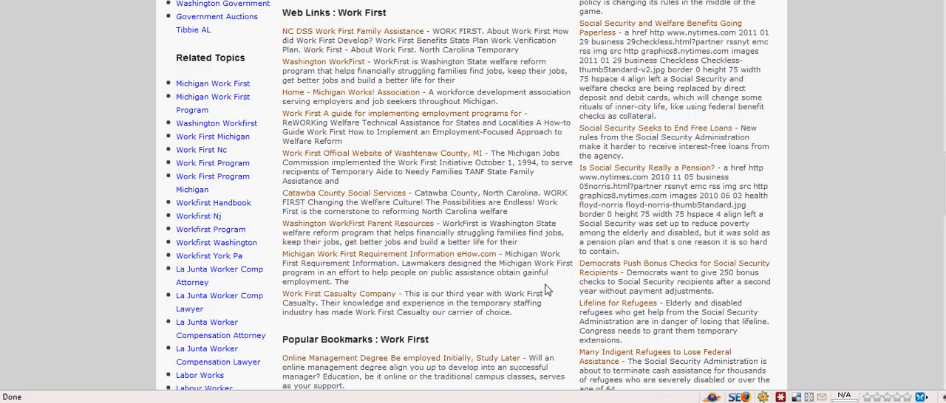
{"action": "scroll", "scroll_direction": "down", "scroll_amount": 3}
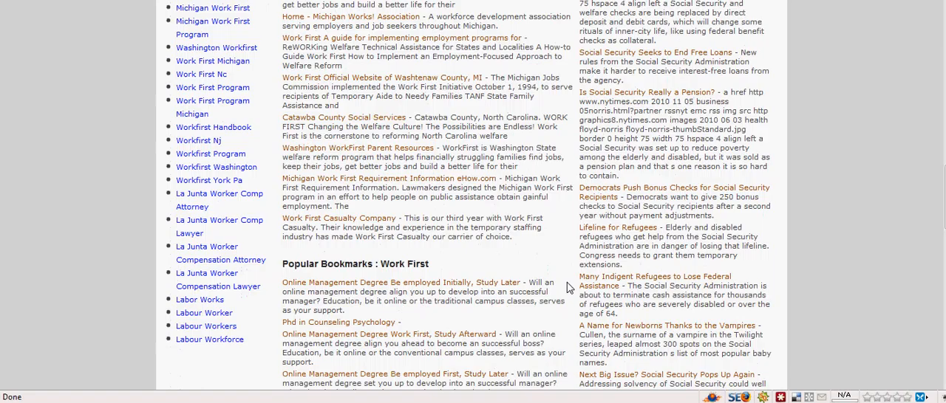
{"action": "scroll", "scroll_direction": "down", "scroll_amount": 3}
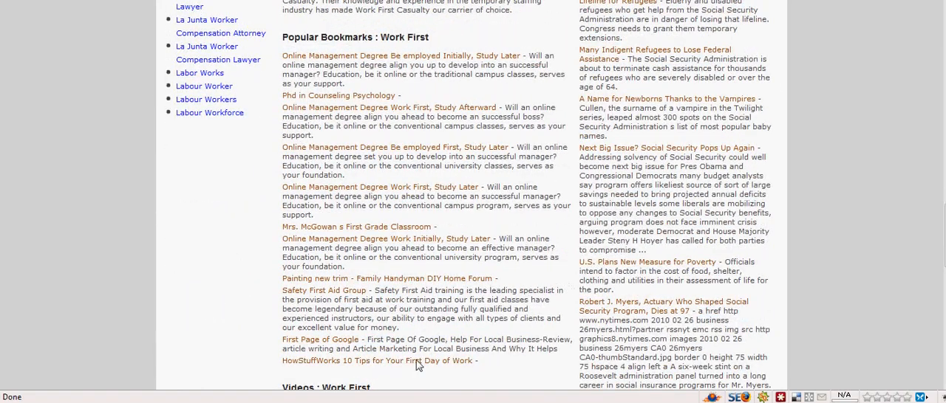
{"action": "mouse_move", "coordinate": [319, 339]}
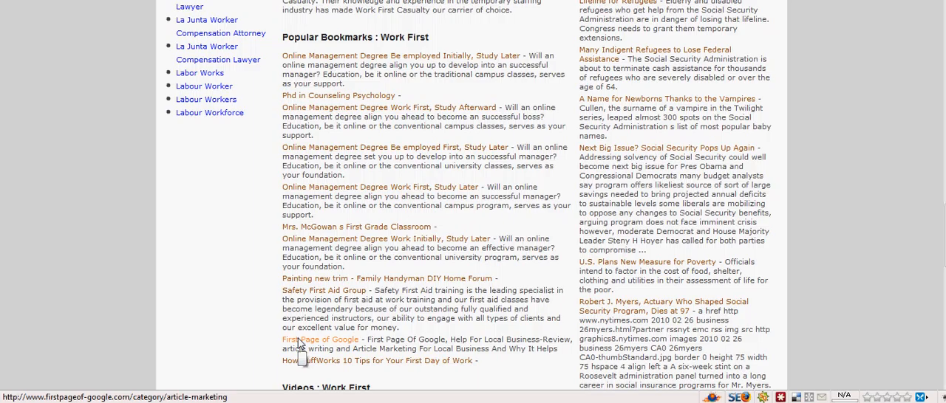
Step: Follow the First Page of Google bookmark to its Article Marketing category archive
{"action": "left_click", "coordinate": [319, 339]}
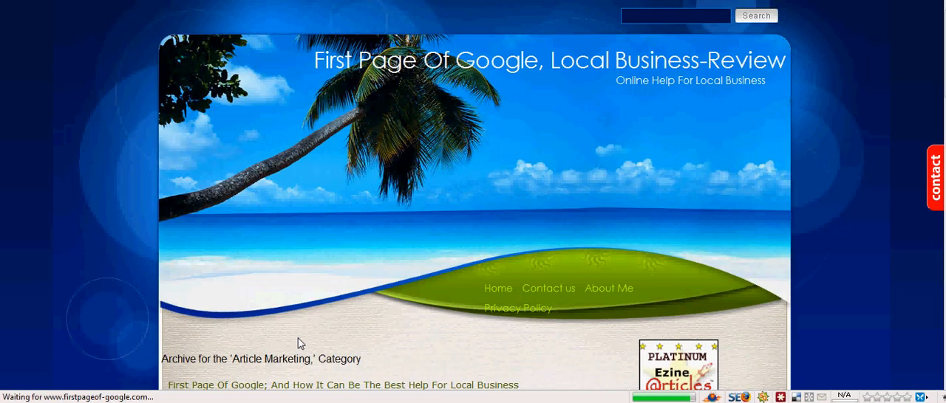
{"action": "mouse_move", "coordinate": [488, 350]}
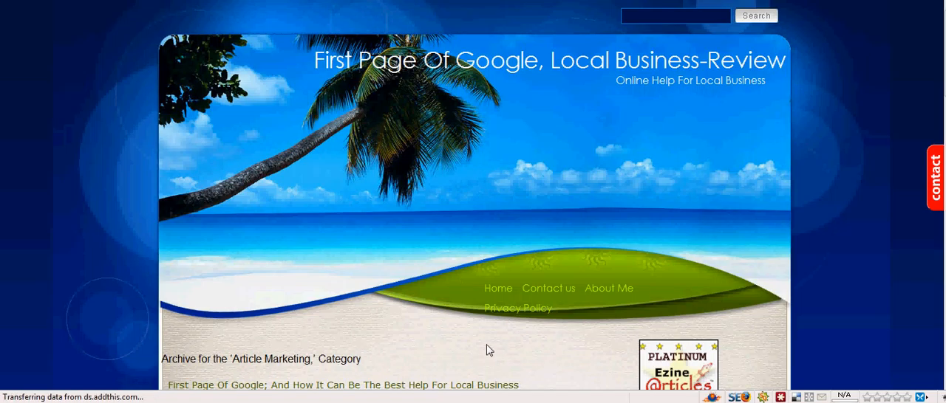
{"action": "mouse_move", "coordinate": [797, 156]}
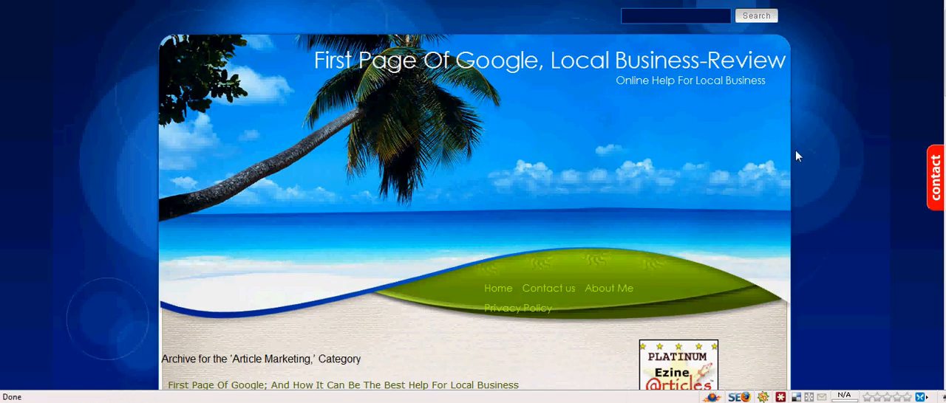